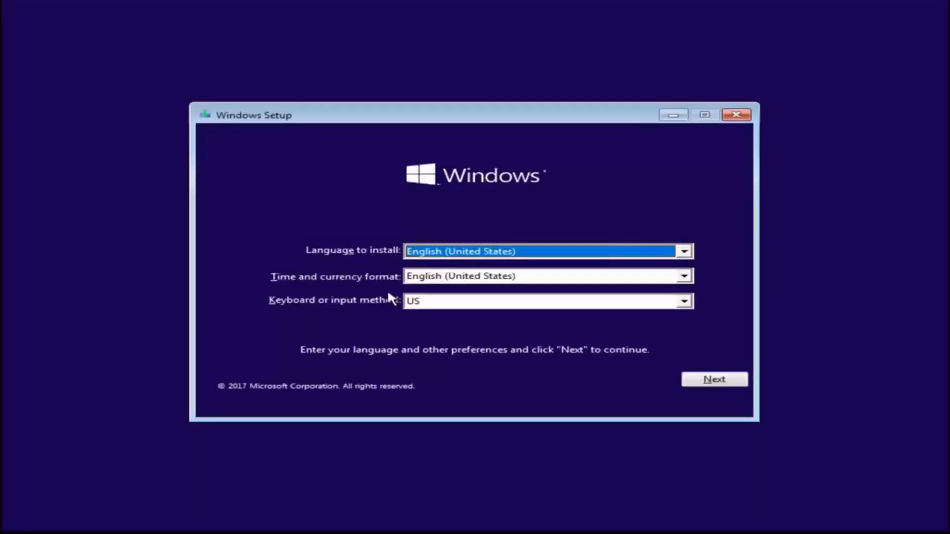
Step: Open an administrator Command Prompt over the Windows Setup language screen with Shift+F10
key(shift+f10)
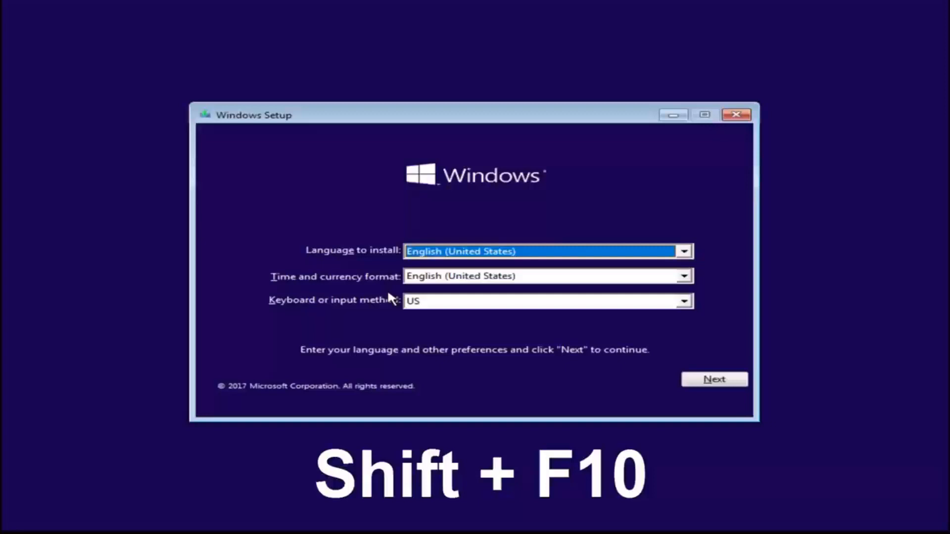
key(Shift+F10)
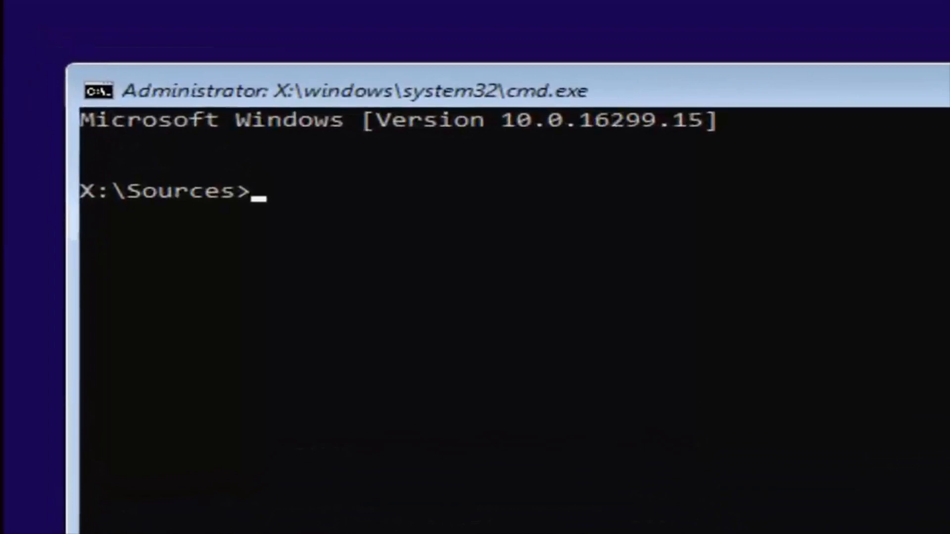
Step: Launch DiskPart and enter the list volume command
text(diskpa)
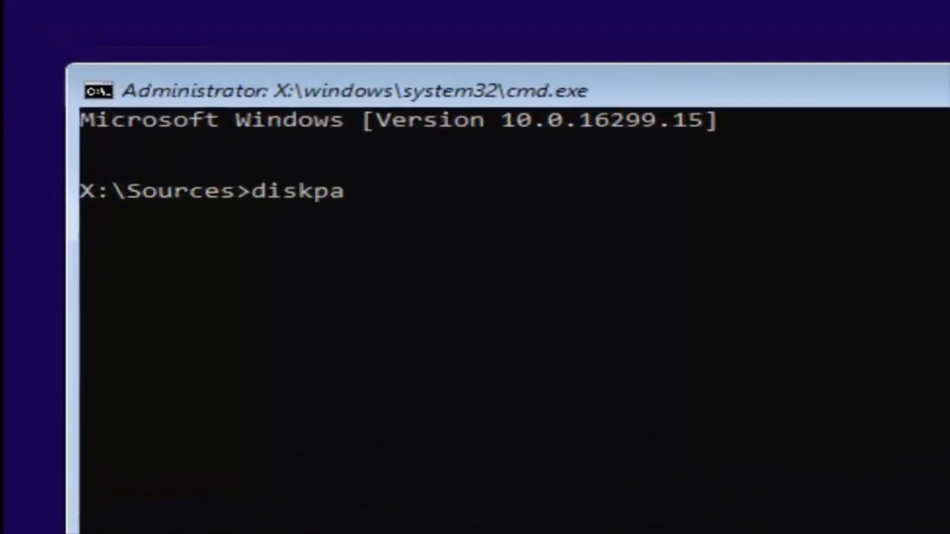
text(rt)
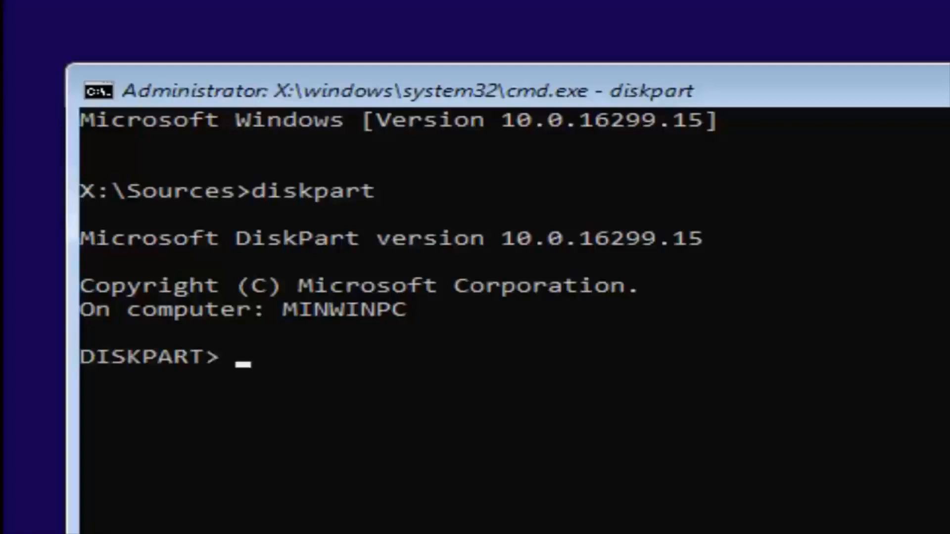
text(list)
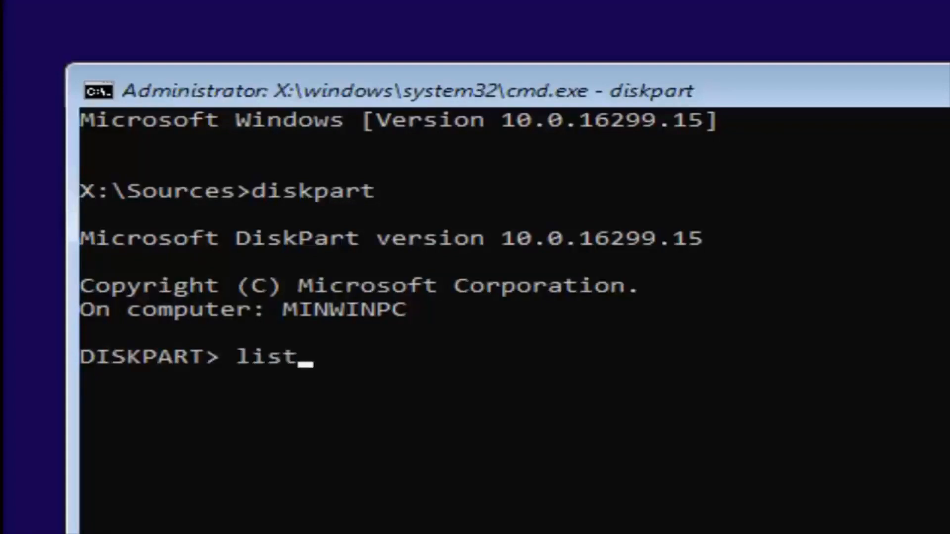
text(volume)
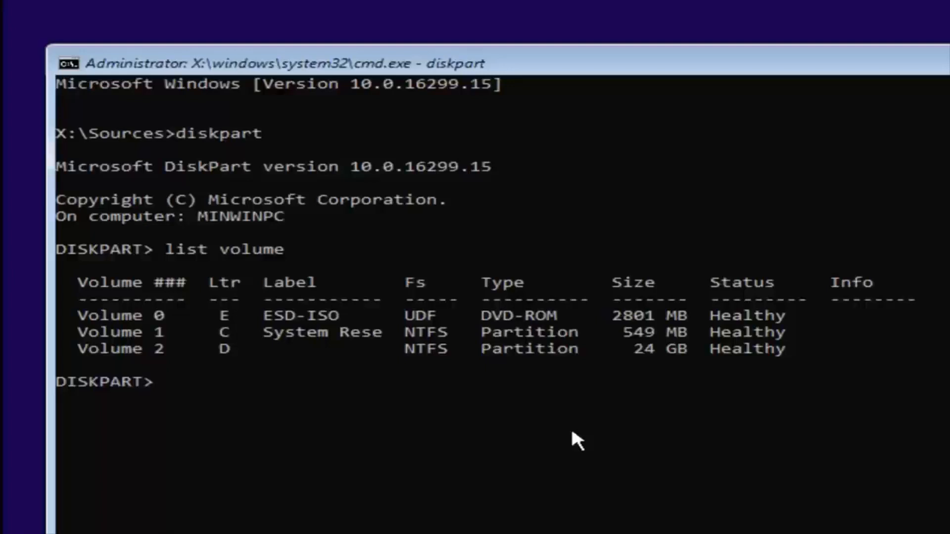
Step: Attempt cd d: inside DiskPart, which only prints DiskPart's command help
text(c)
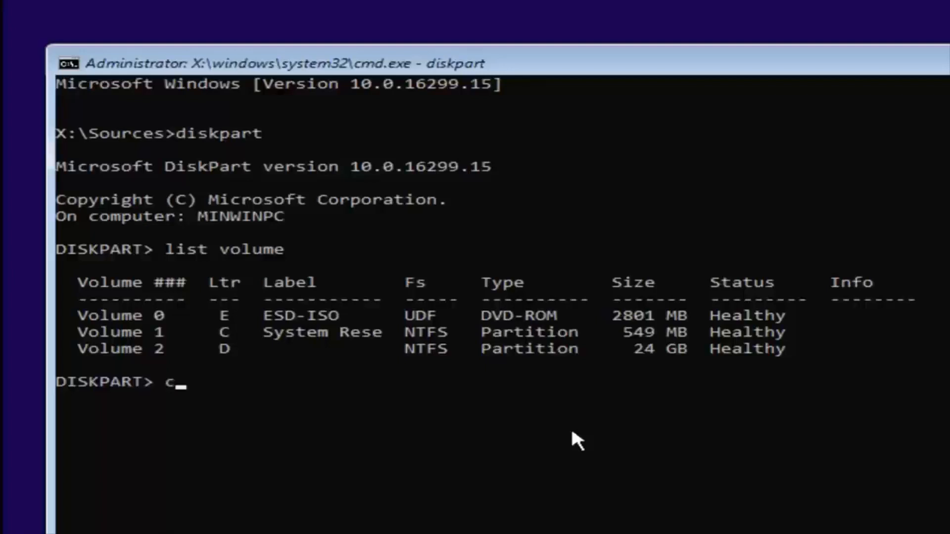
text(d)
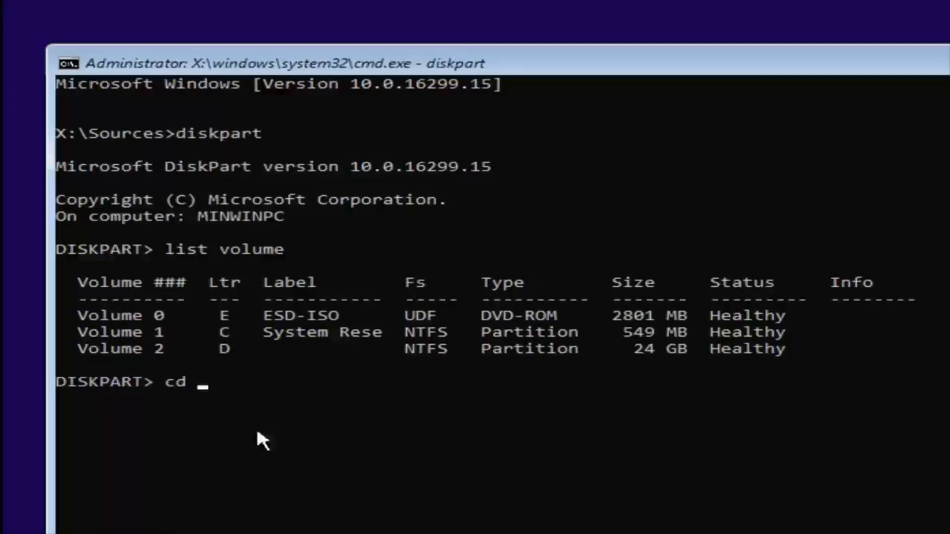
text(d)
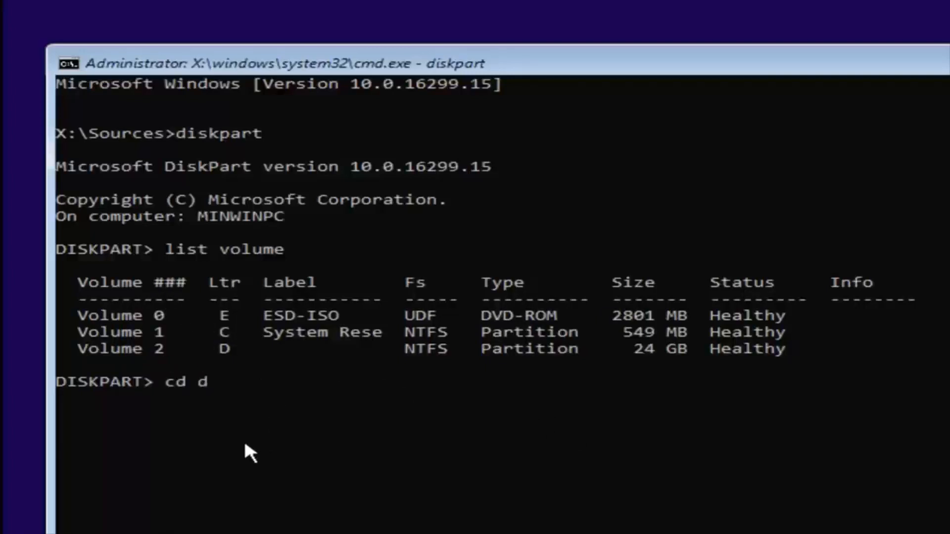
text(:)
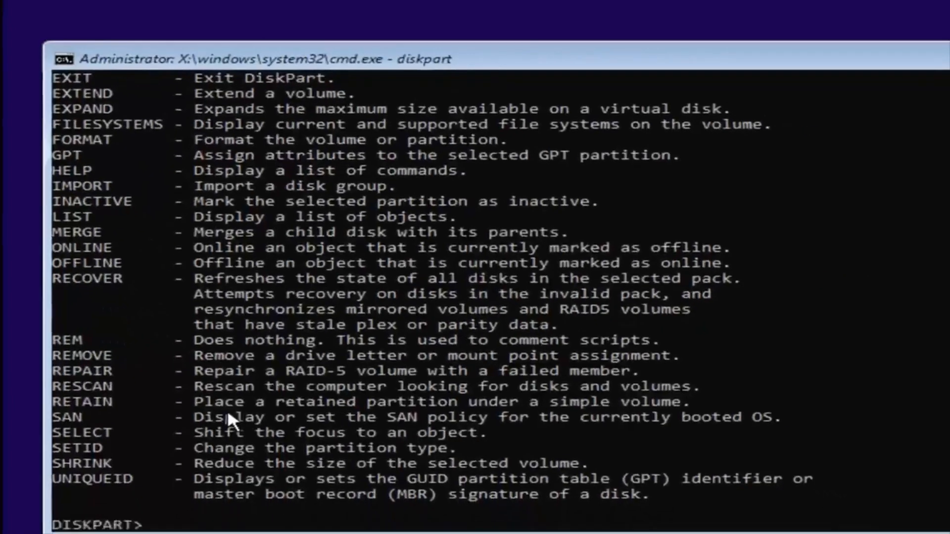
Step: Exit DiskPart and clear the console with cls
text(exi)
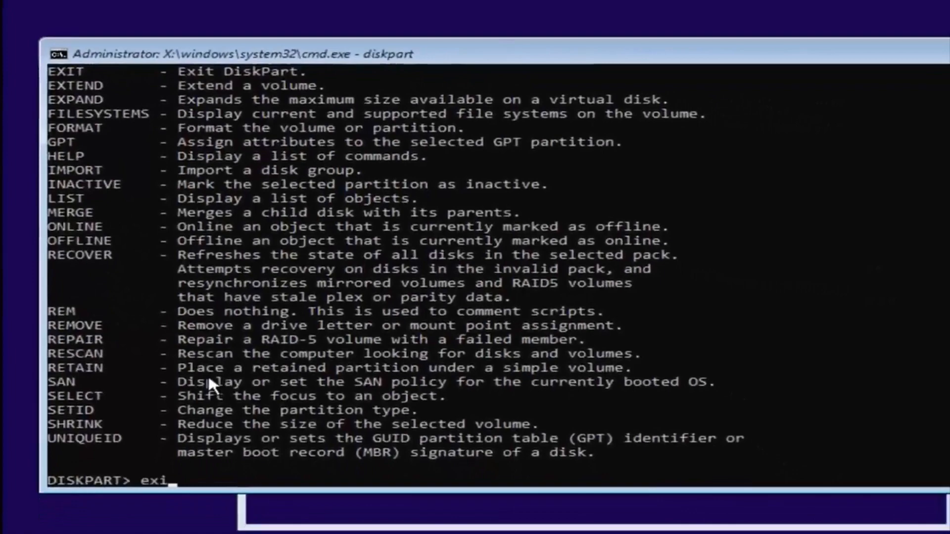
key(enter)
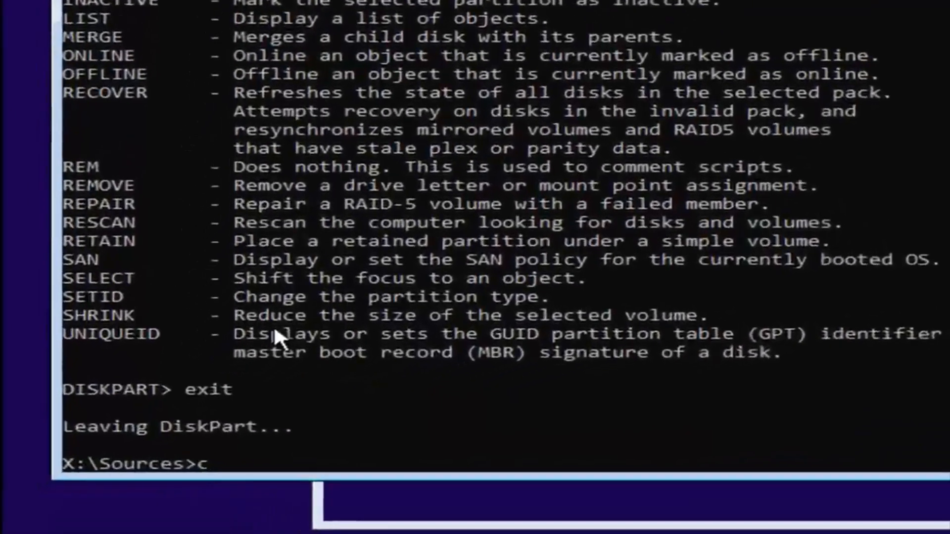
text(ls)
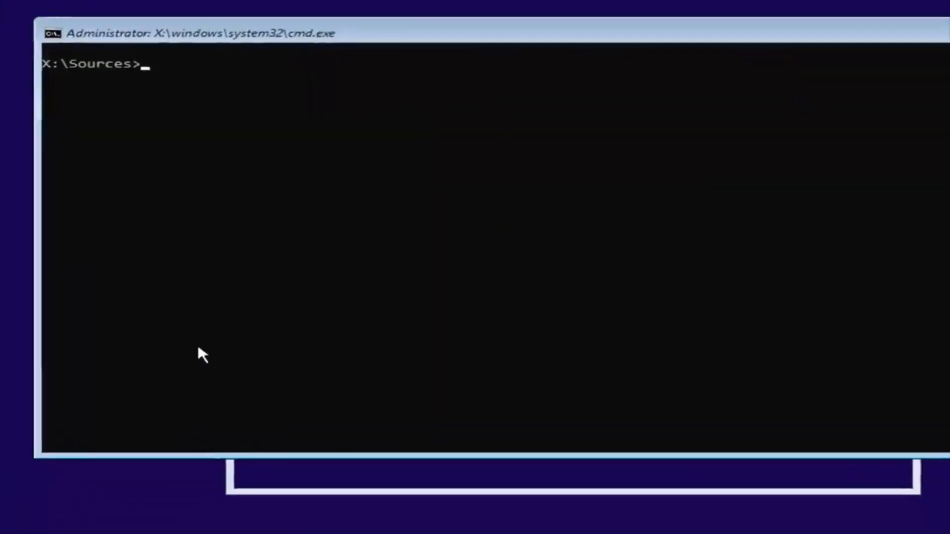
Step: Switch to drive D and change into the Windows\System32 folder
text(d:)
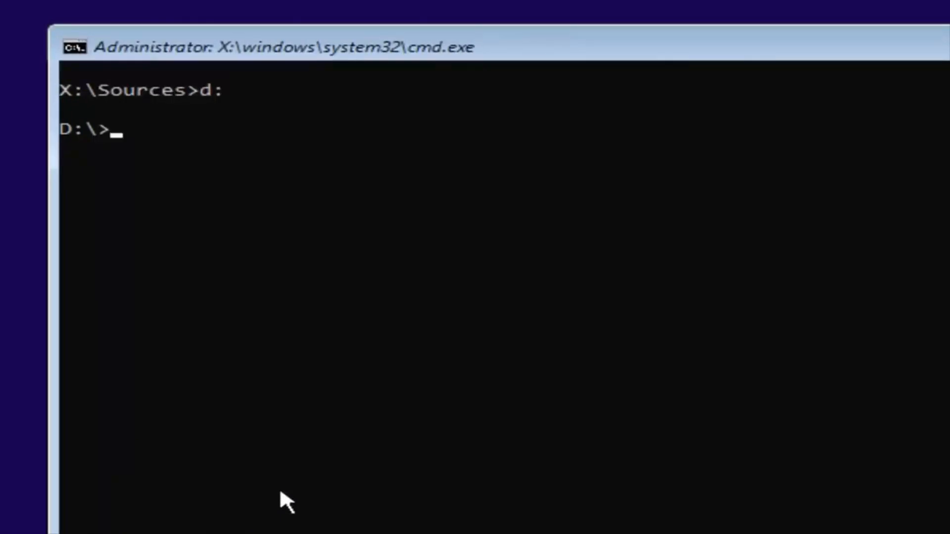
text(cd)
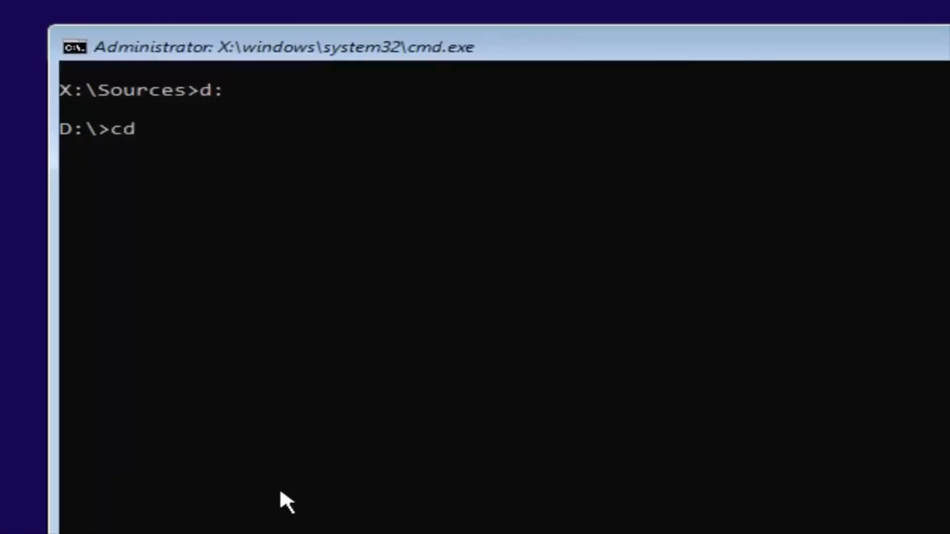
text(windows)
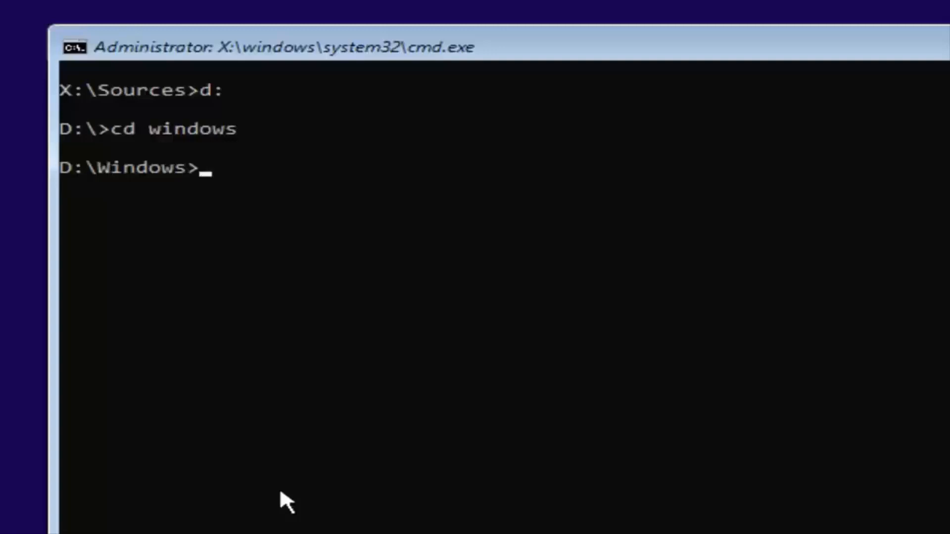
text(cd)
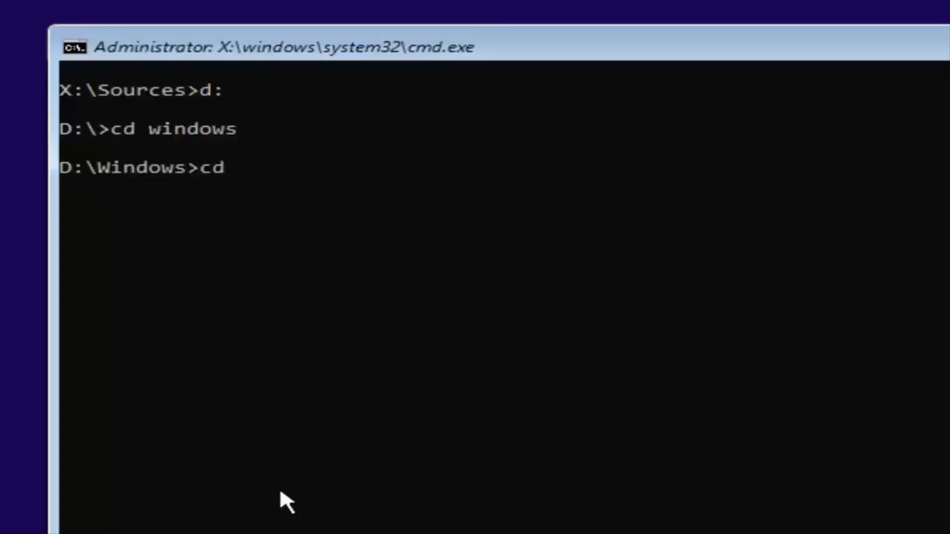
text(system32)
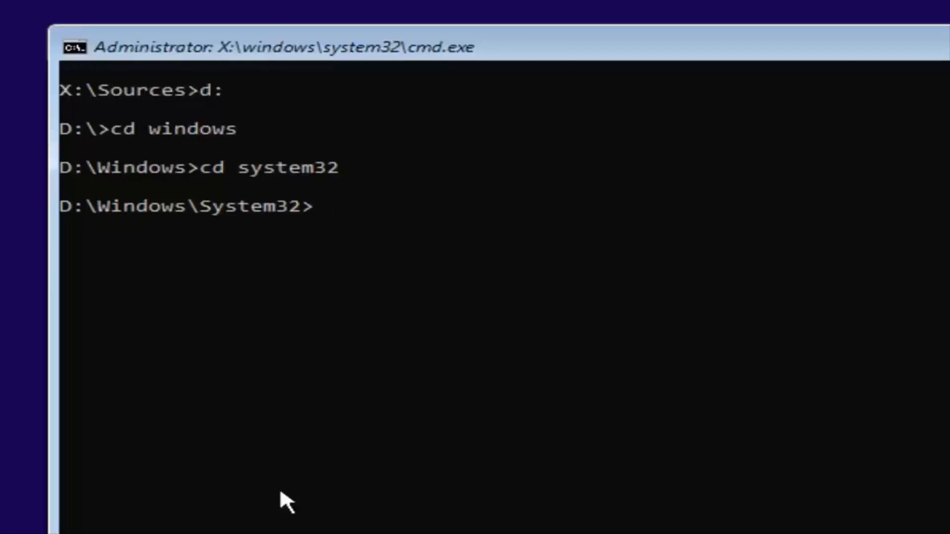
Step: Enter the command copying utilman.exe to utilman1.exe as a backup
text(copy)
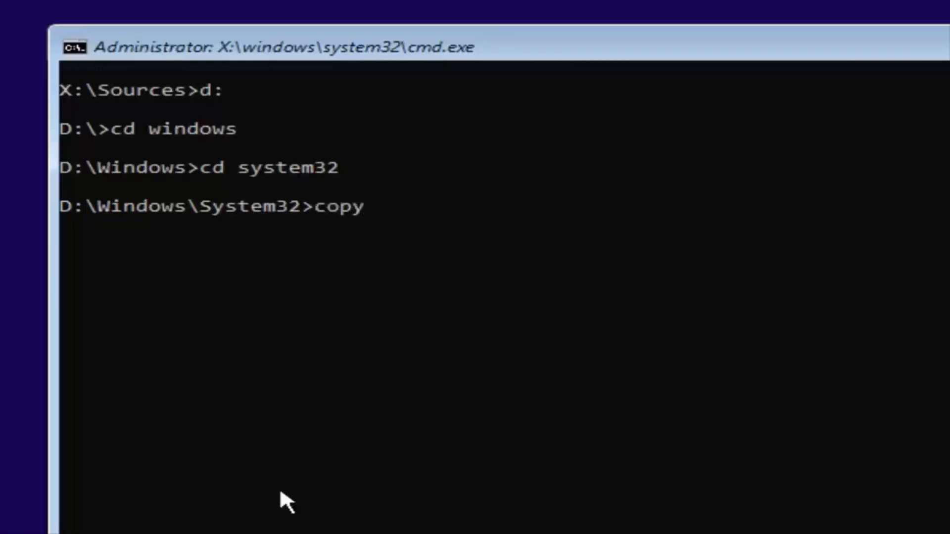
text(util)
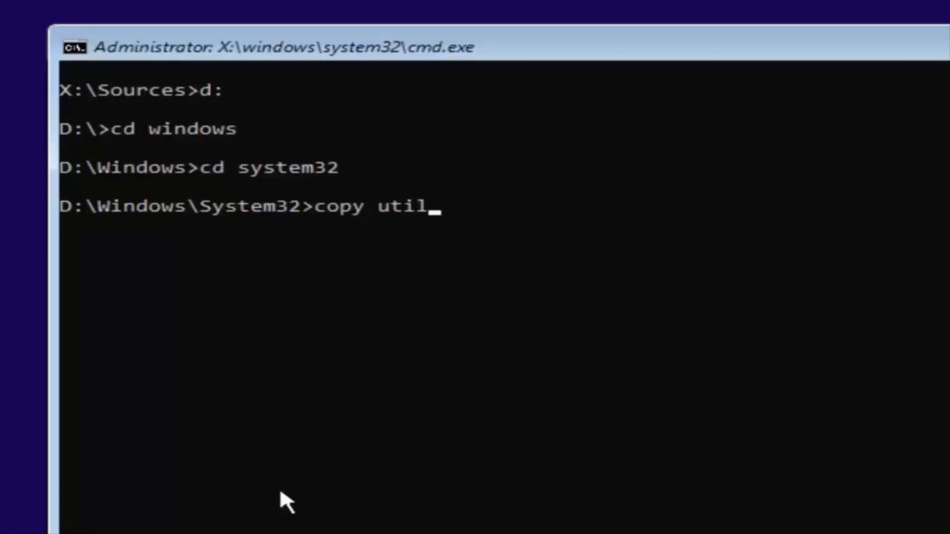
text(man)
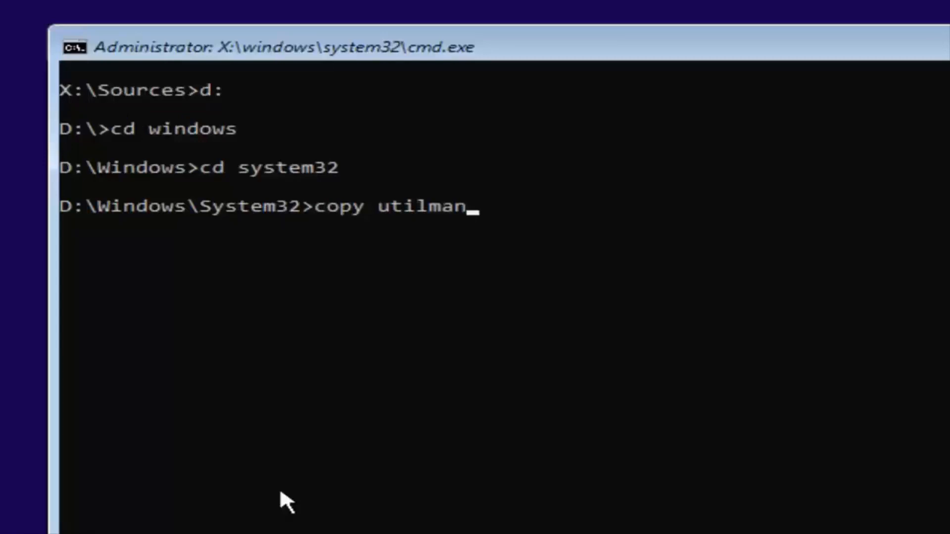
text(.exe)
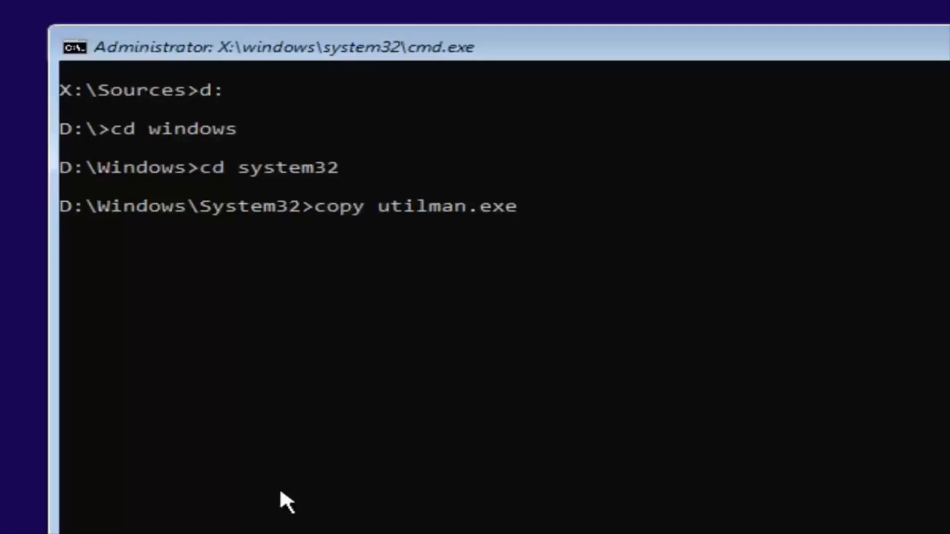
text(ut)
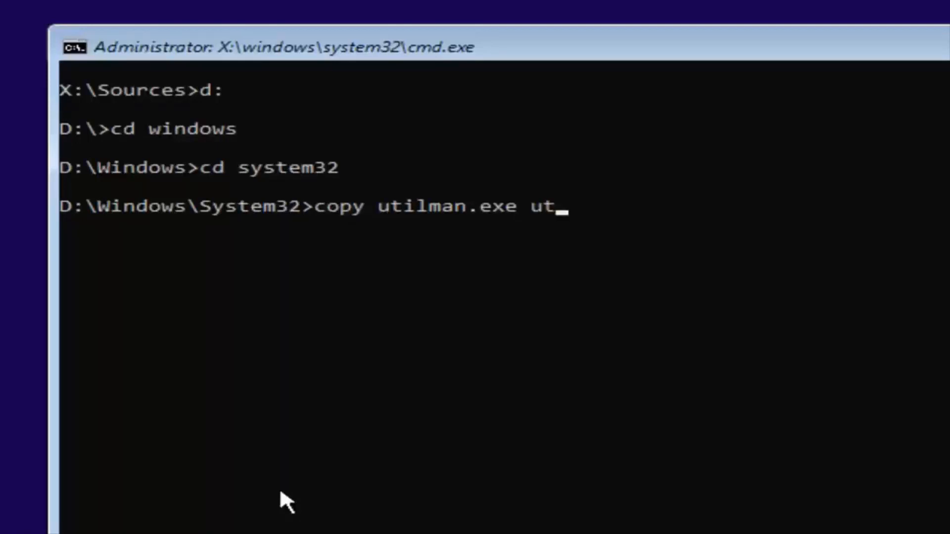
text(ilm)
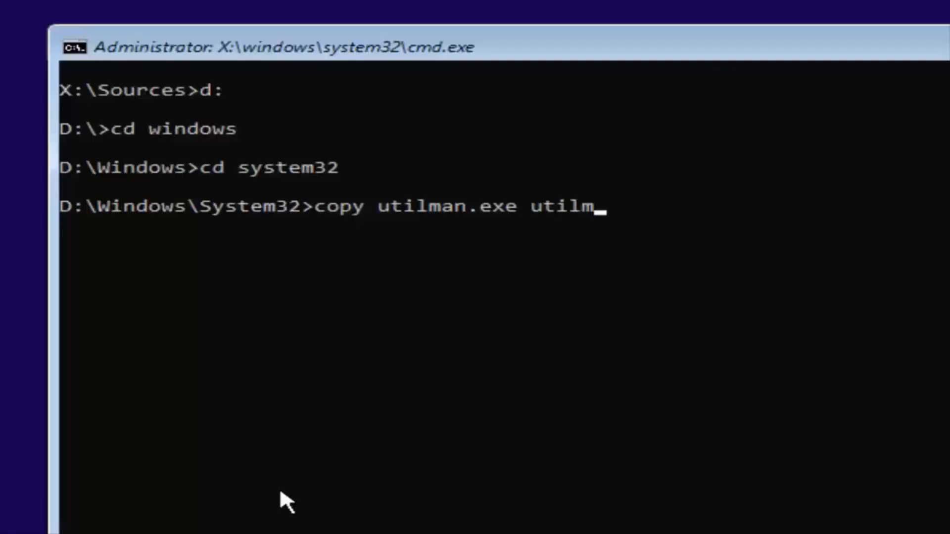
text(an1)
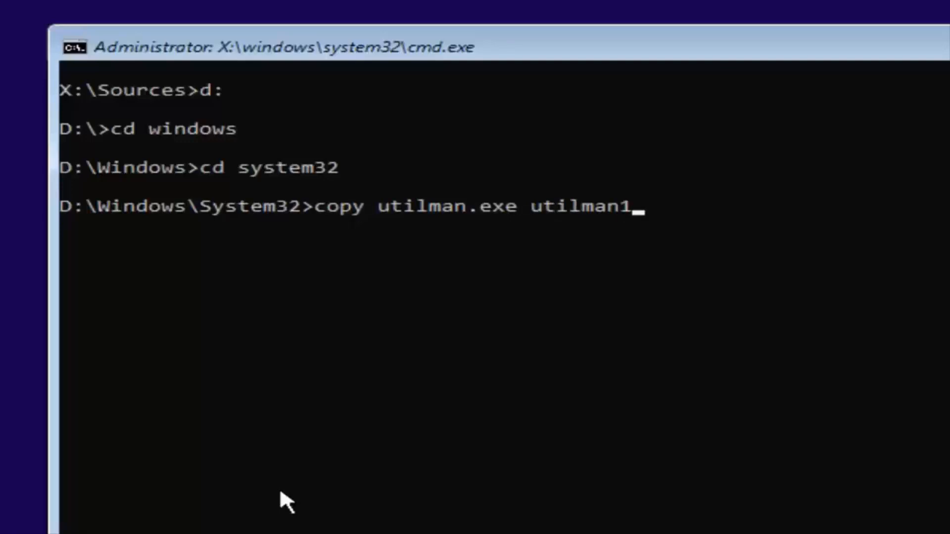
text(.ex)
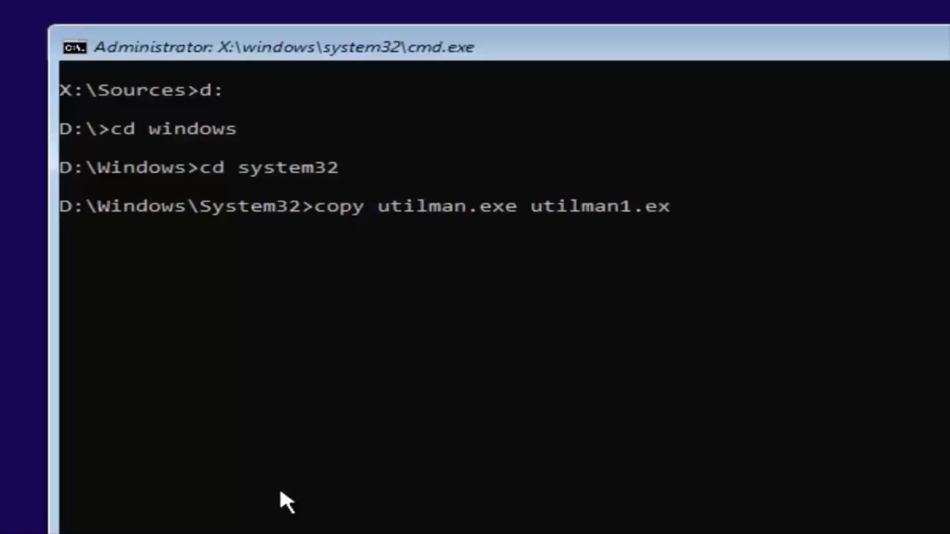
text(e)
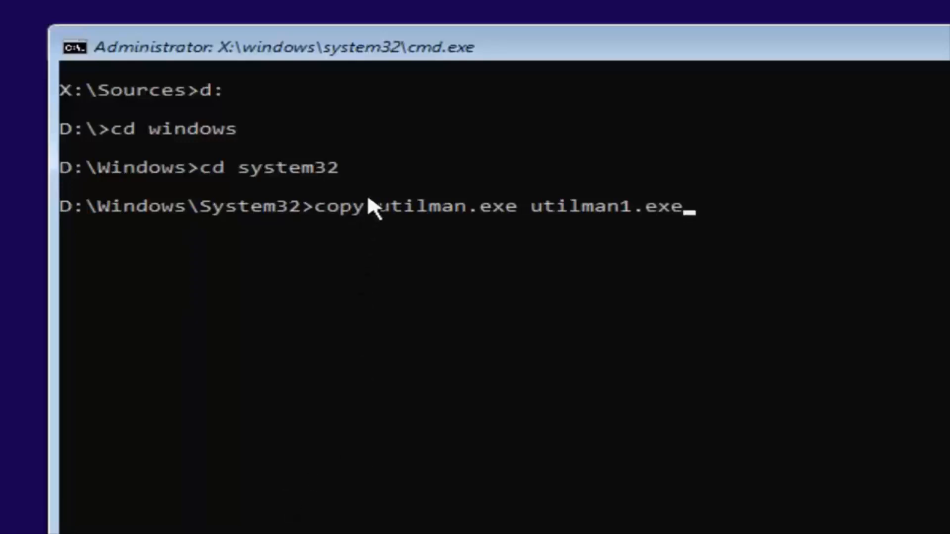
mouse_move(421, 229)
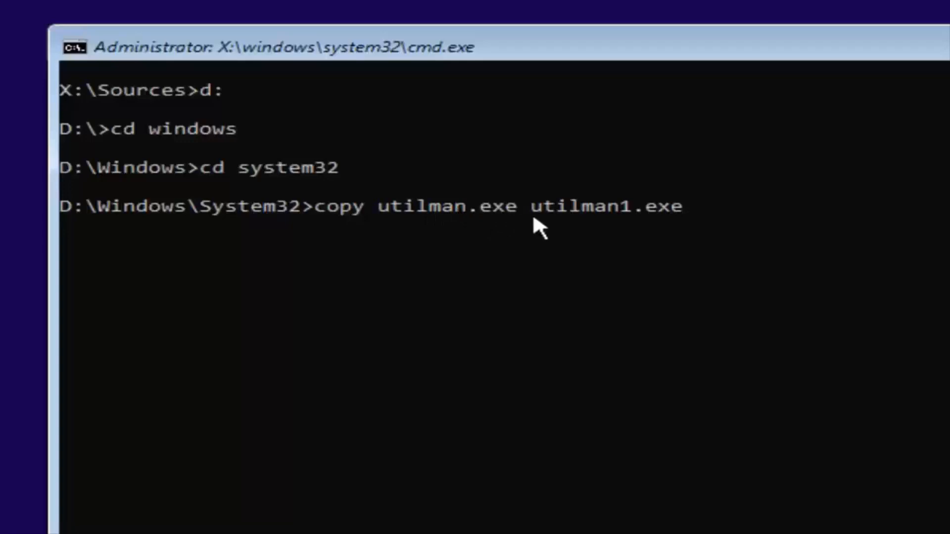
mouse_move(621, 227)
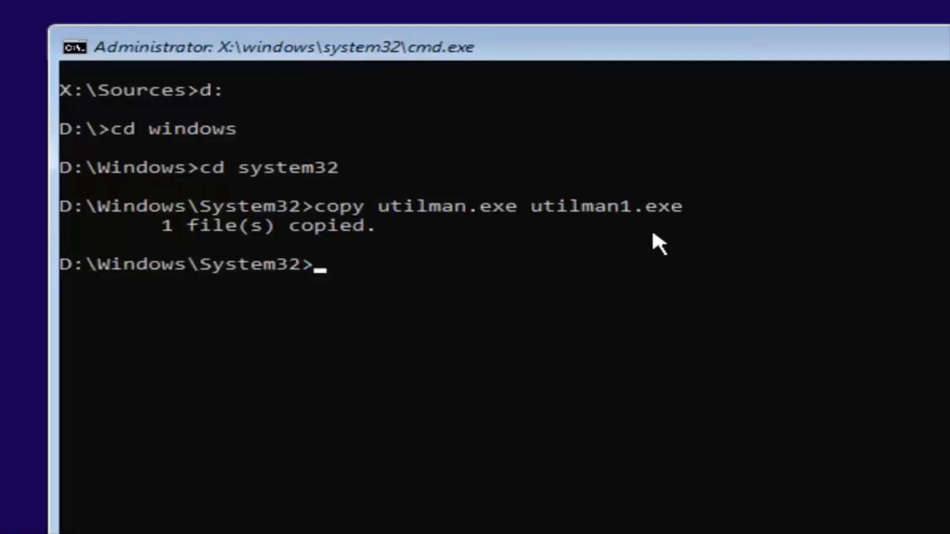
Step: Copy cmd.exe to cmd1.exe in D:\Windows\System32
text(c)
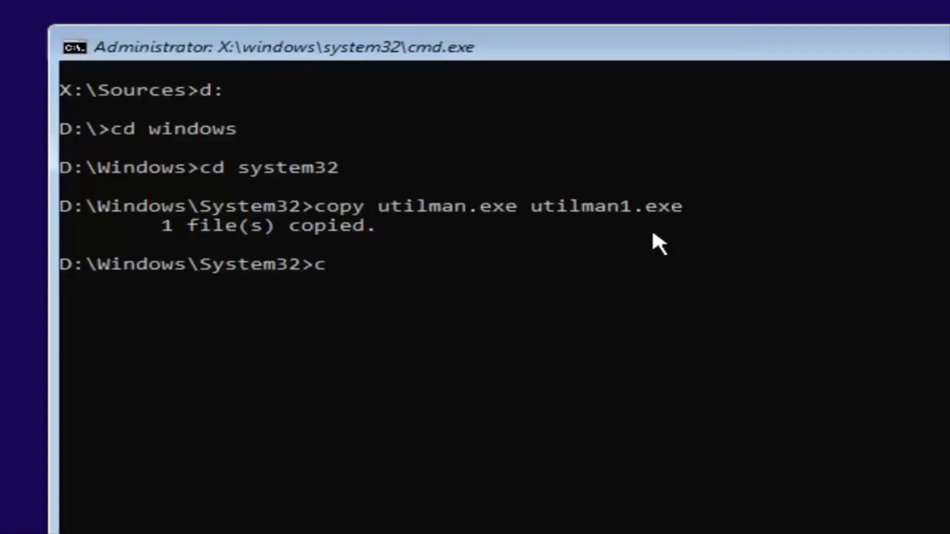
text(opy)
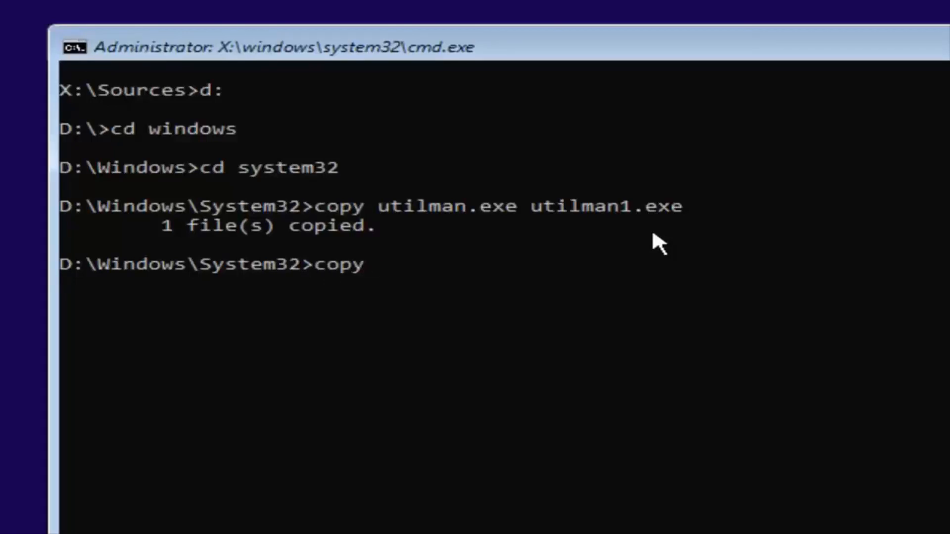
text(cmd)
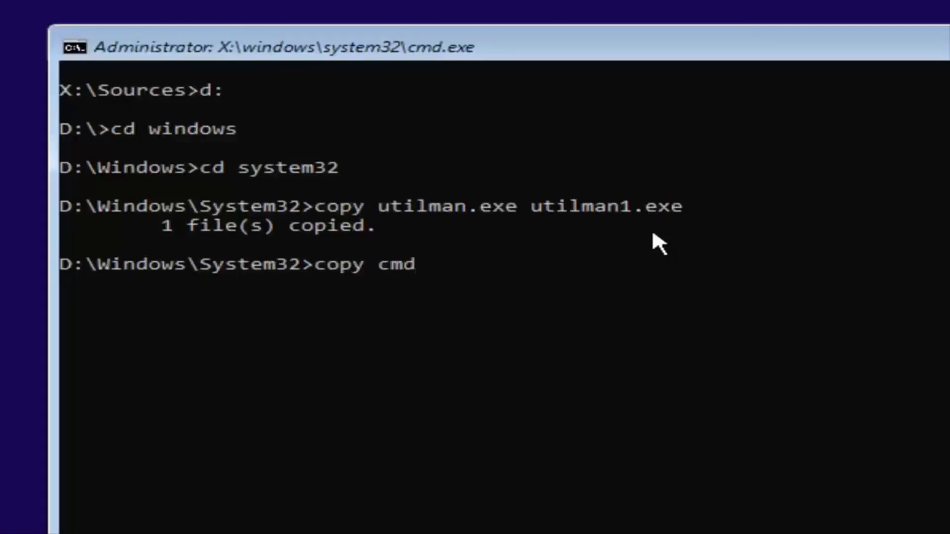
text(.exe)
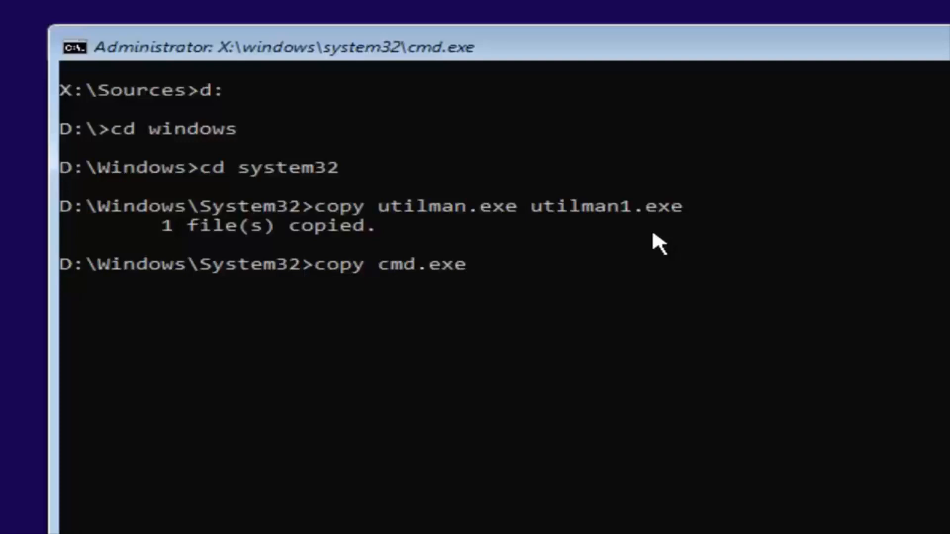
text(cm)
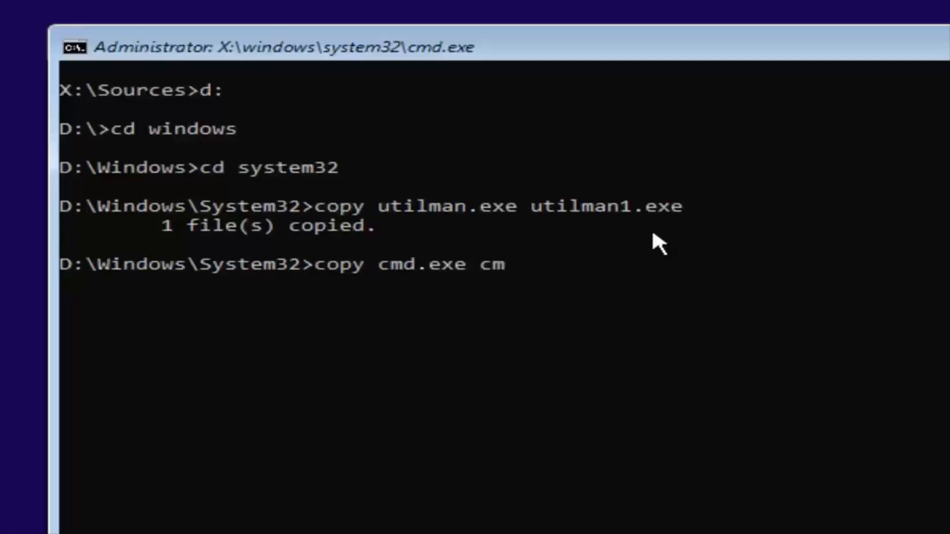
text(d)
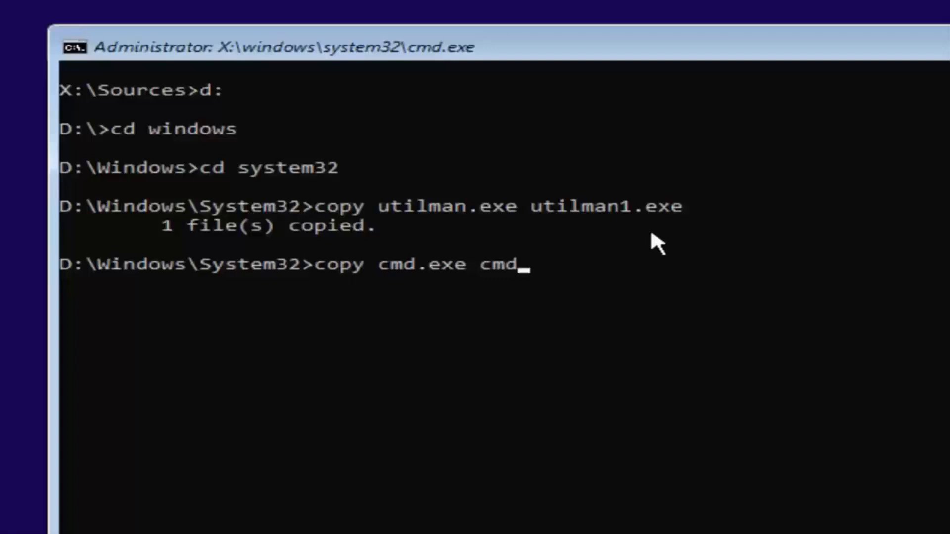
text(1)
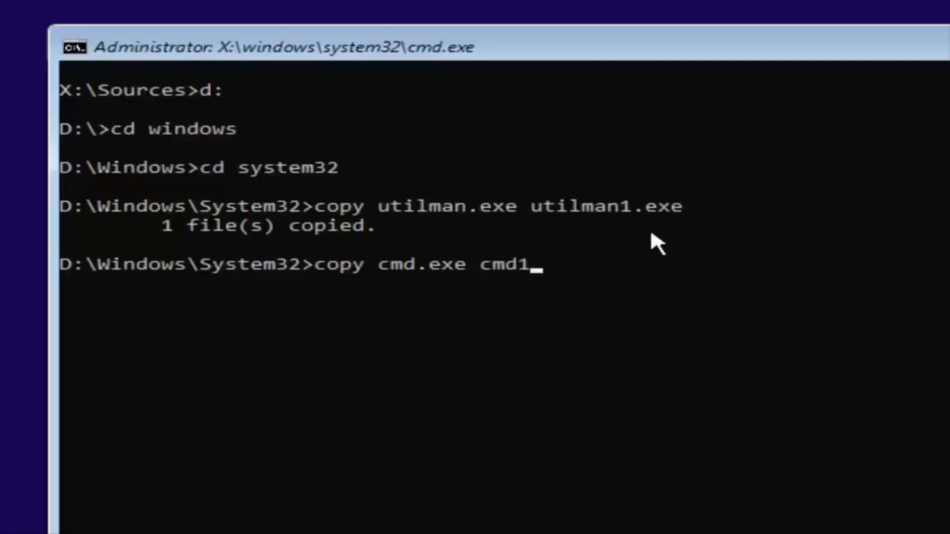
text(.exe)
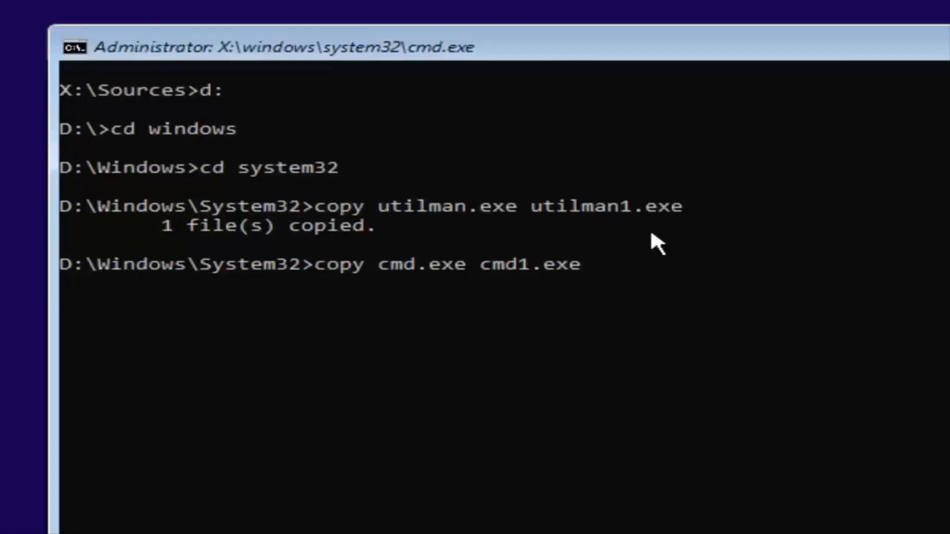
key(enter)
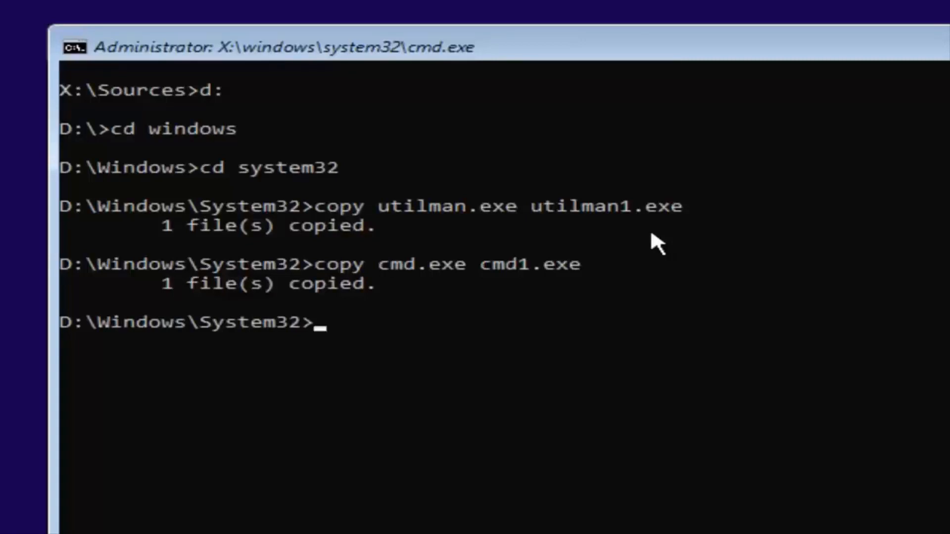
Step: Delete the original utilman.exe with del utilman.exe
text(del)
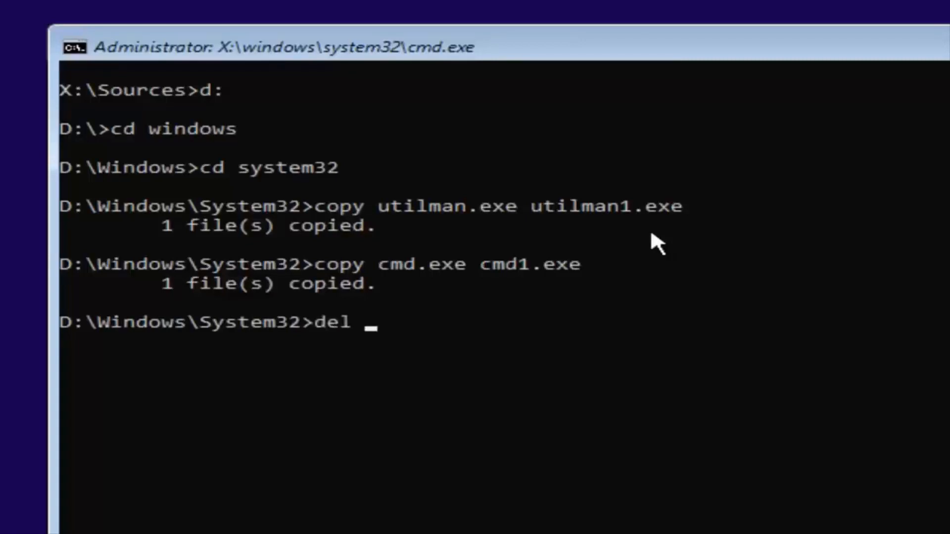
text(uti)
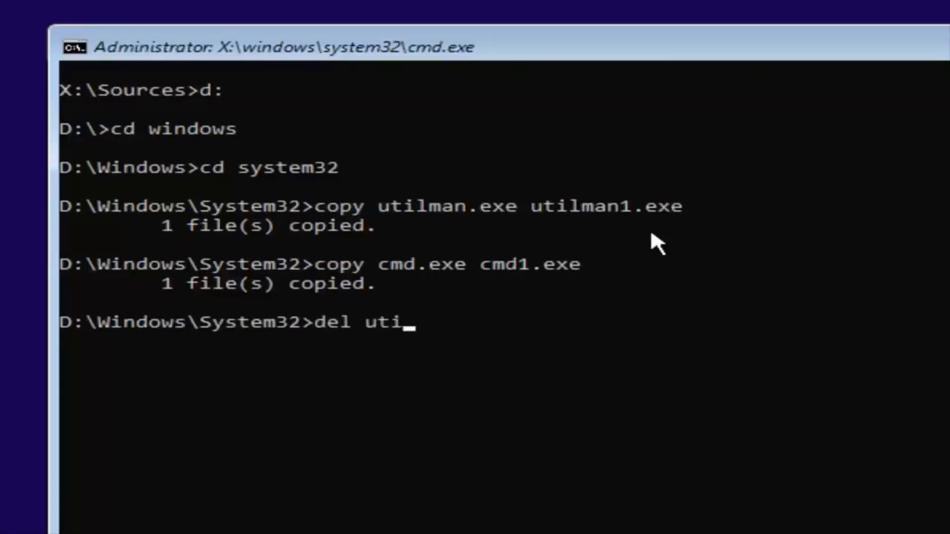
text(lma)
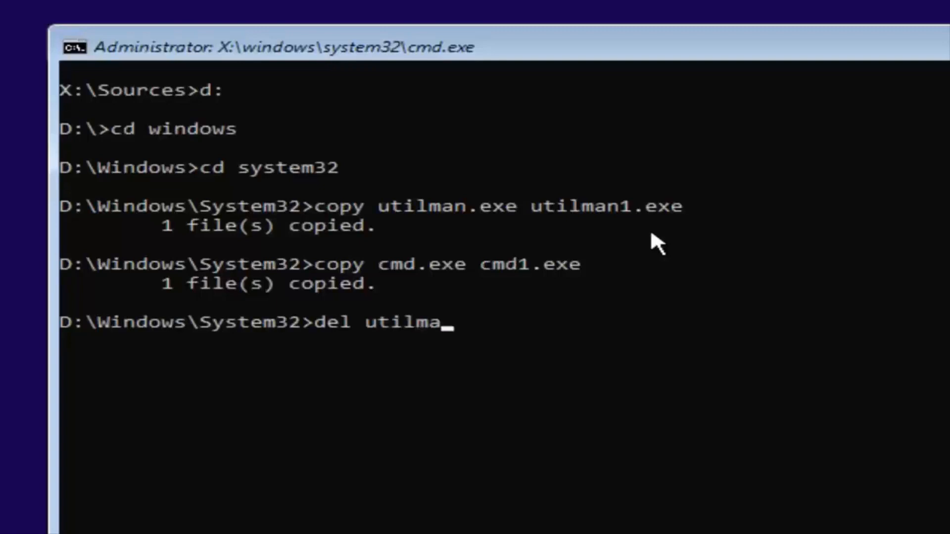
text(n.e)
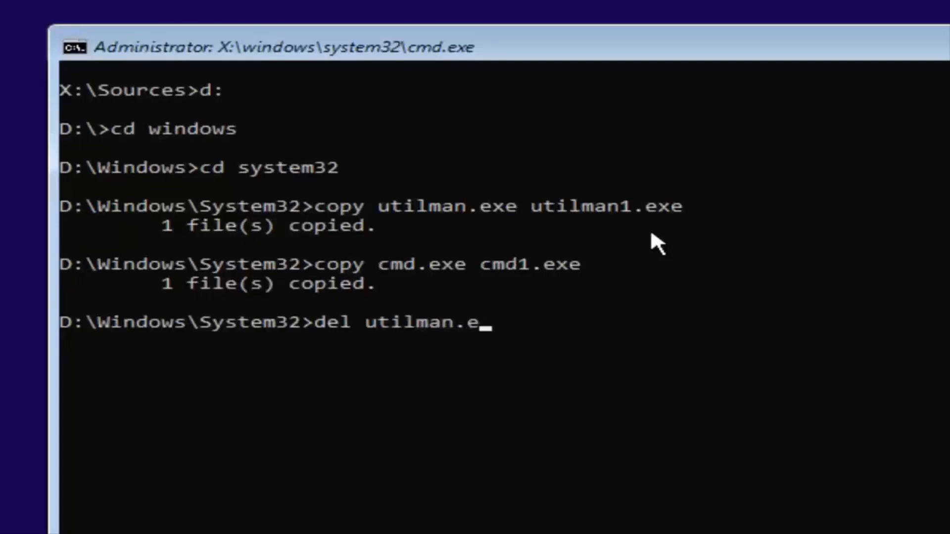
text(xe)
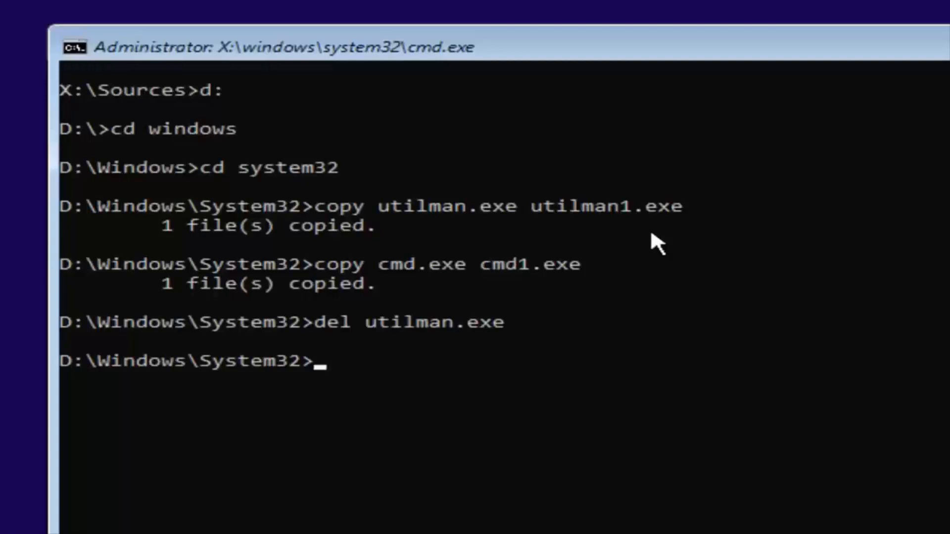
Step: Rename cmd.exe to utilman.exe in D:\Windows\System32
text(r)
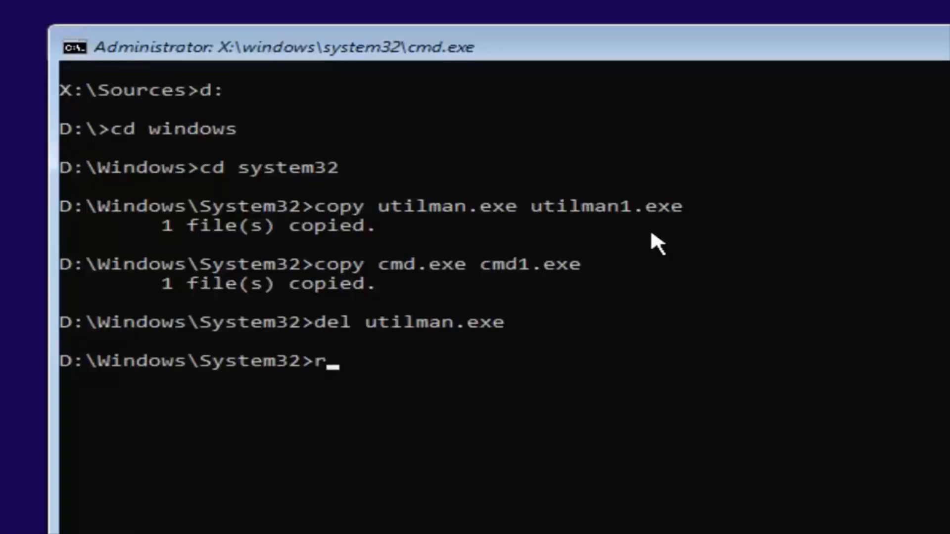
text(ename)
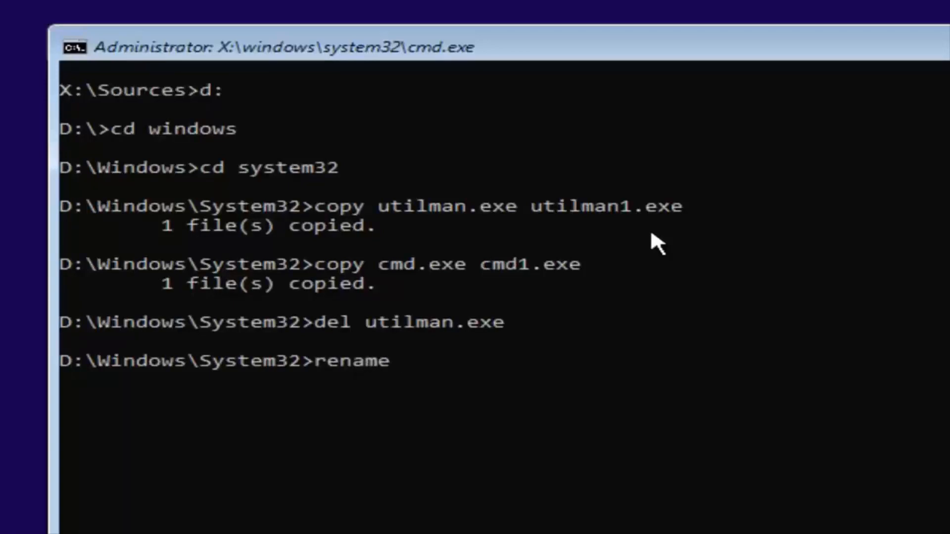
text(cmd.exe)
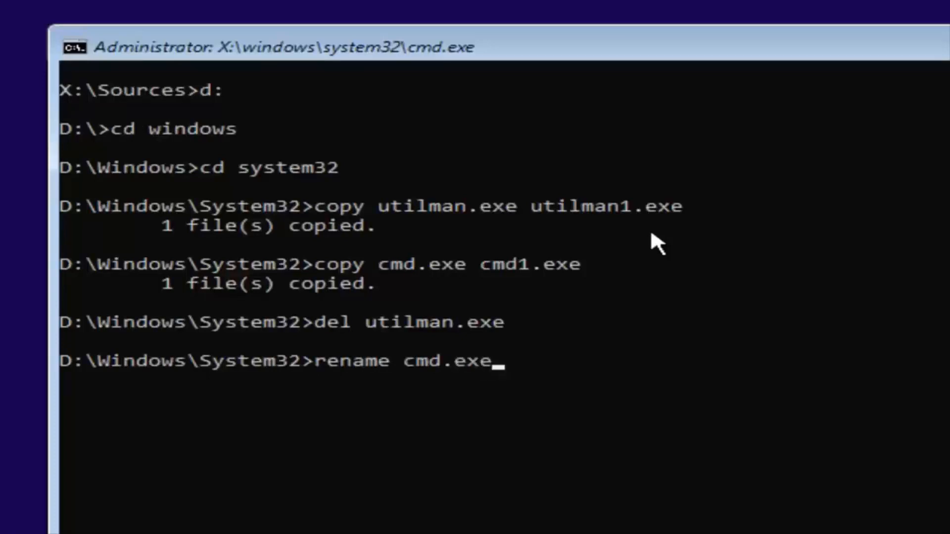
text(ut)
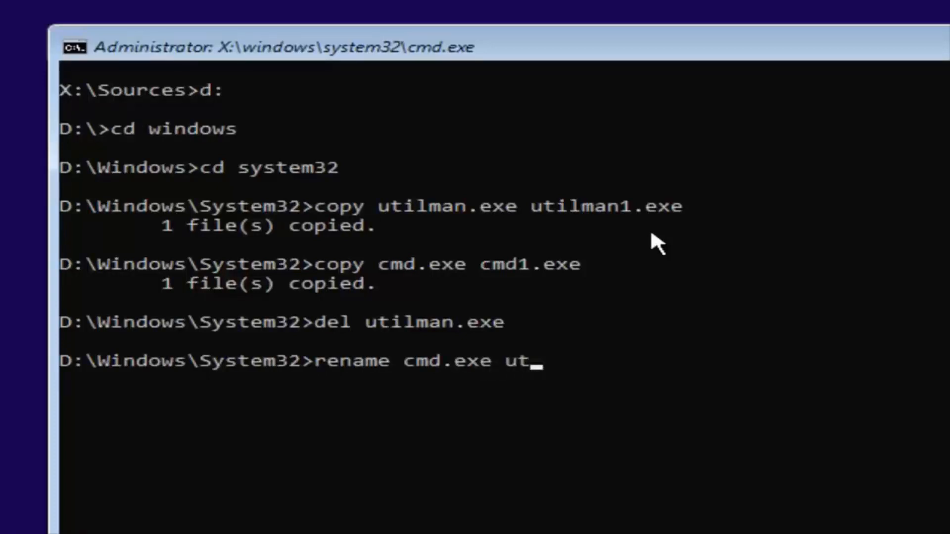
text(il)
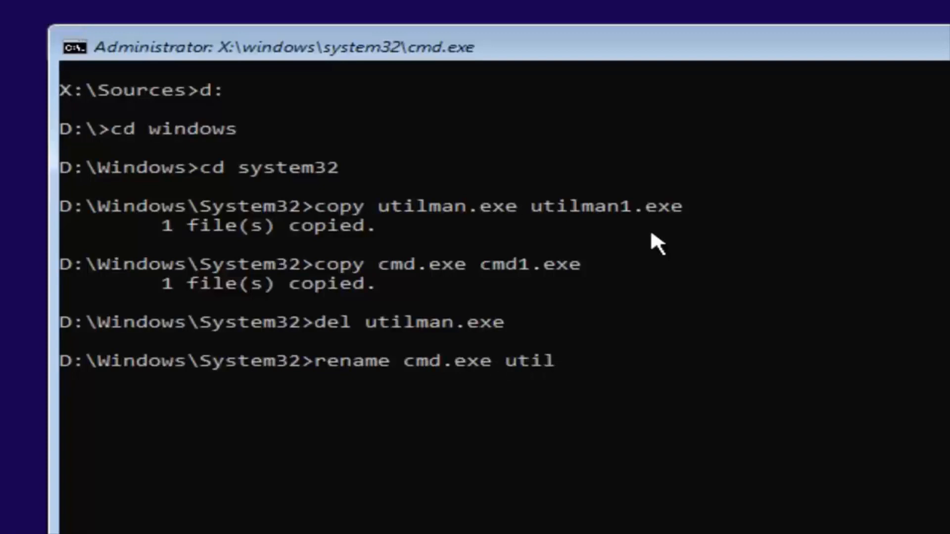
text(man.e)
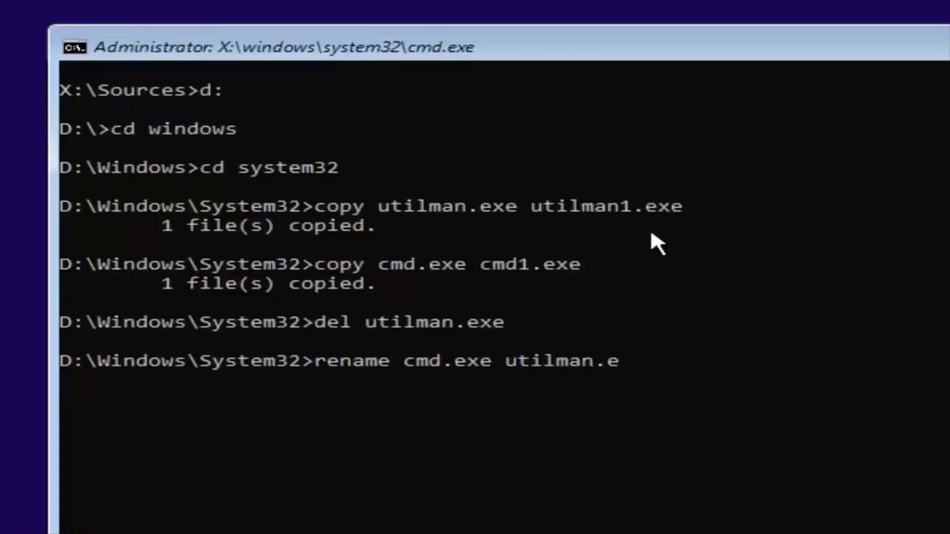
text(xe)
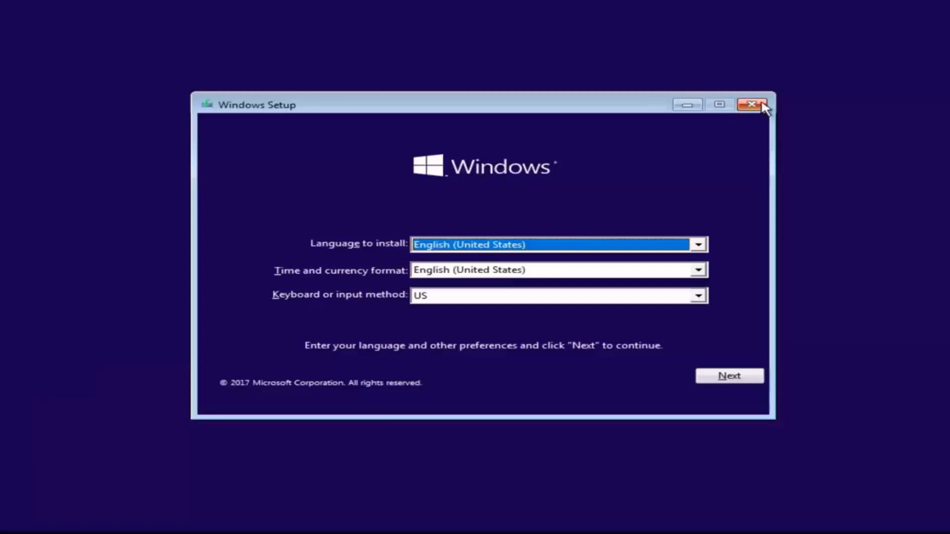
Step: Close the Windows Setup window and confirm cancelling the installation
click(753, 104)
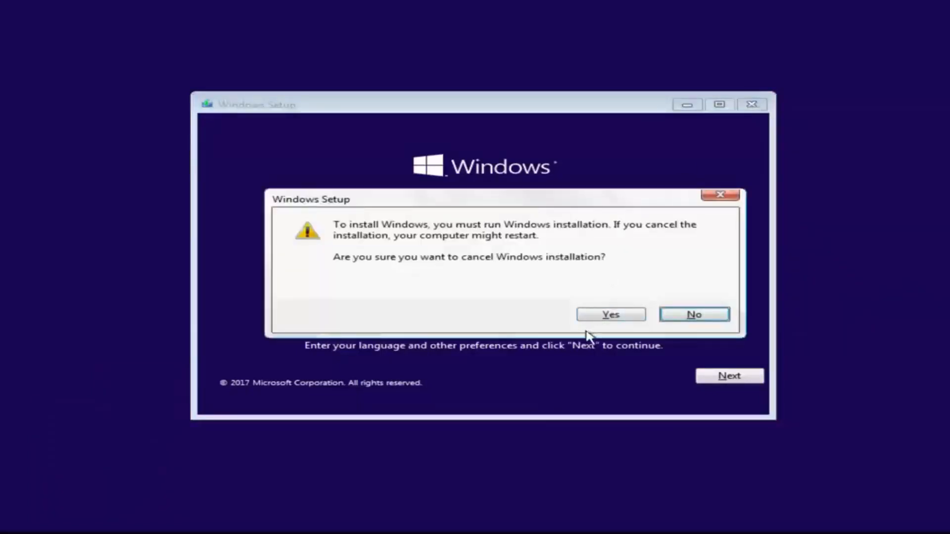
click(610, 314)
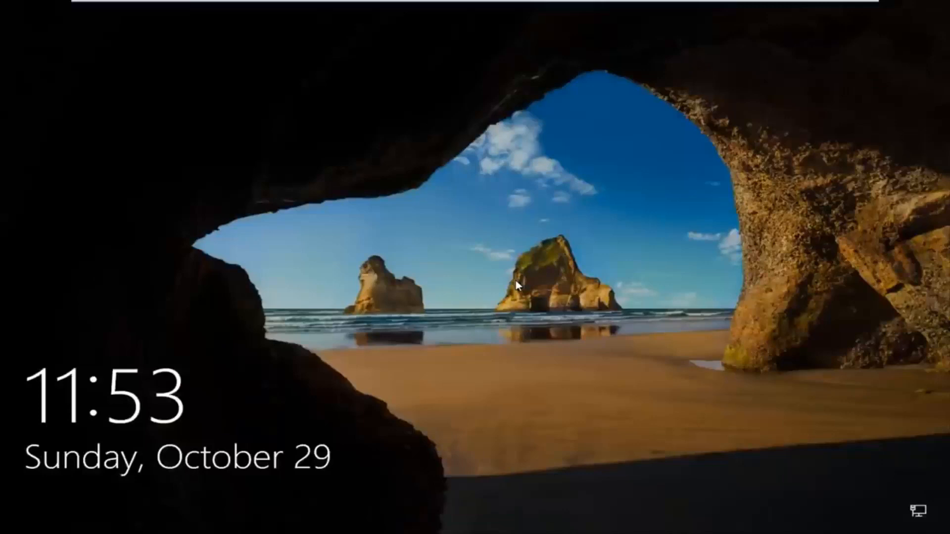
mouse_move(522, 287)
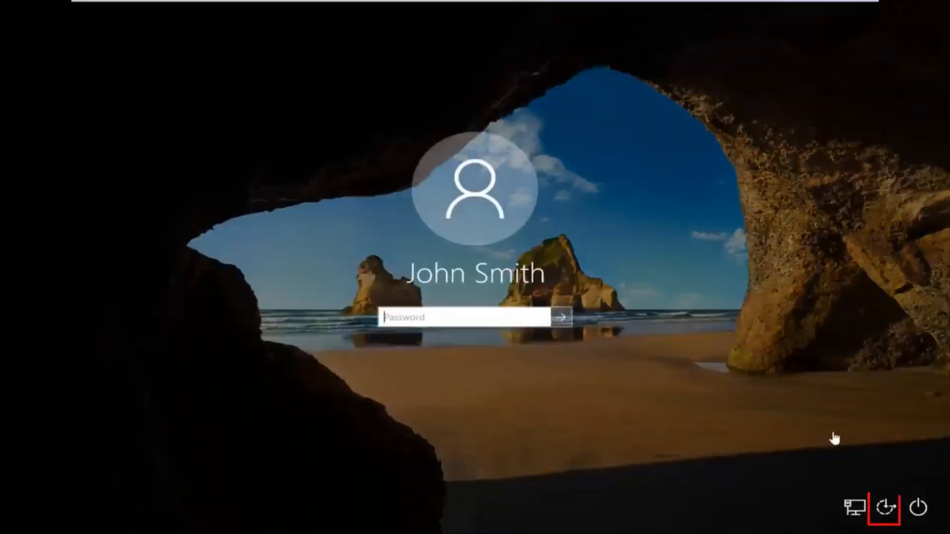
mouse_move(889, 505)
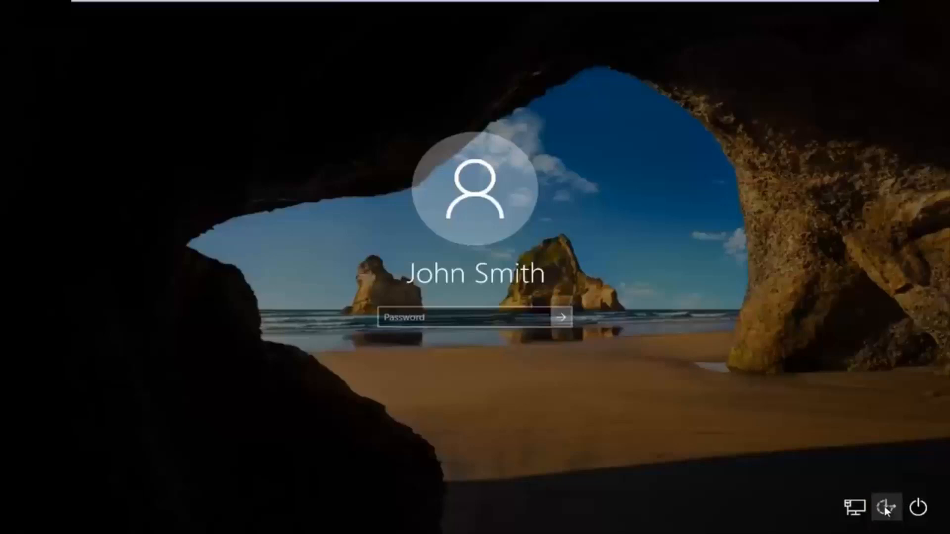
Step: Launch the Ease of Access tool from the sign-in screen, opening a utilman.exe command prompt
click(886, 508)
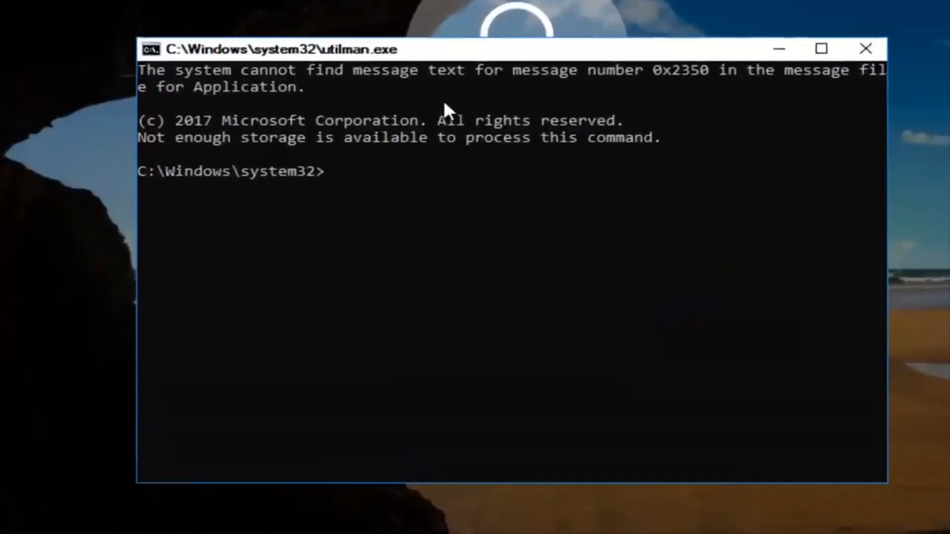
Step: Run 'control userpasswords2' to open the User Accounts dialog
text(control)
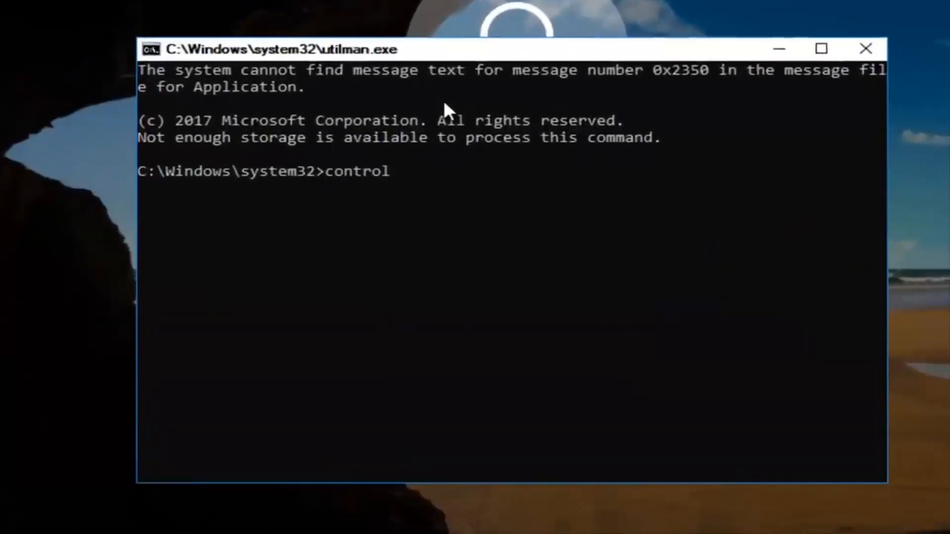
text(us)
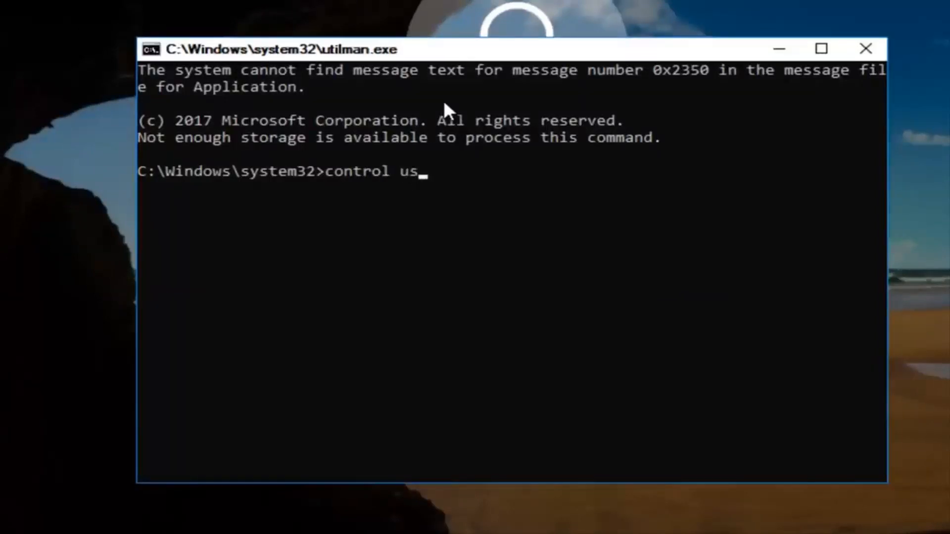
text(erpassword)
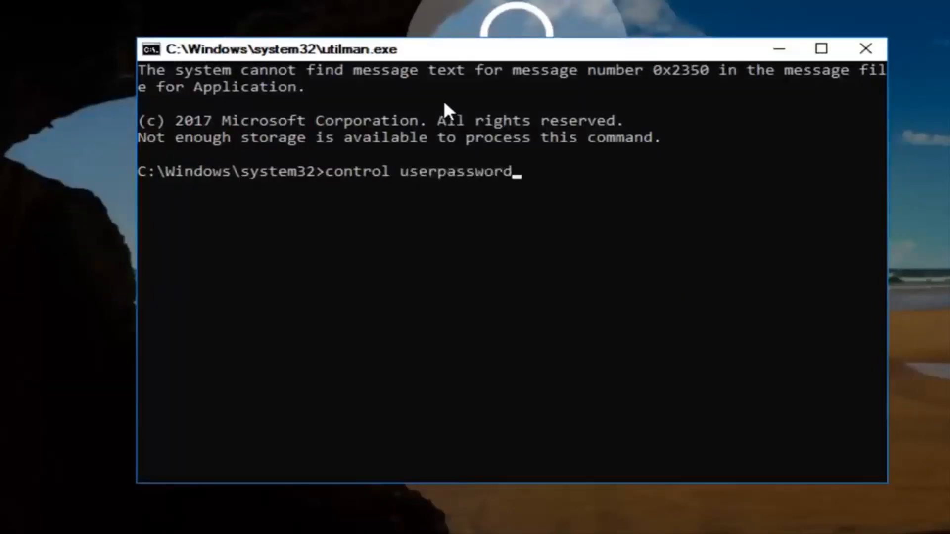
text(s2)
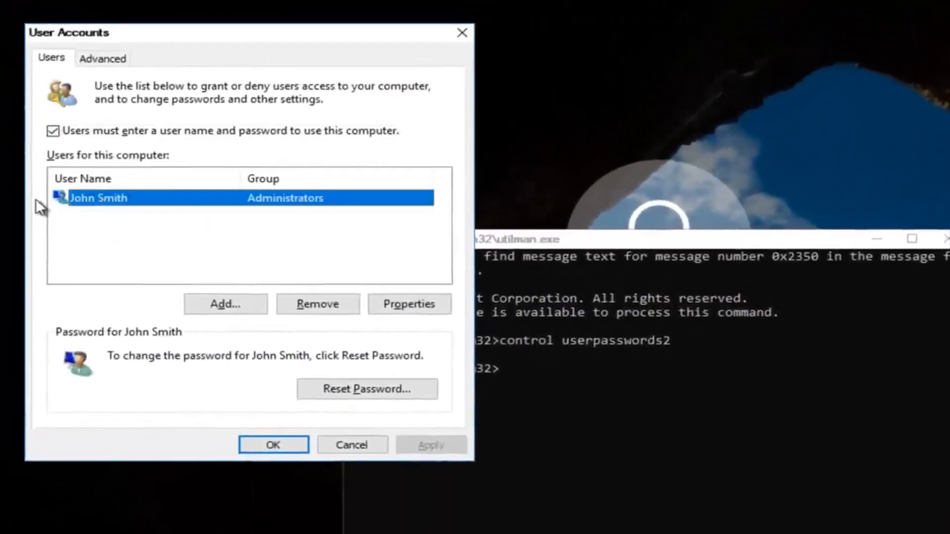
mouse_move(89, 349)
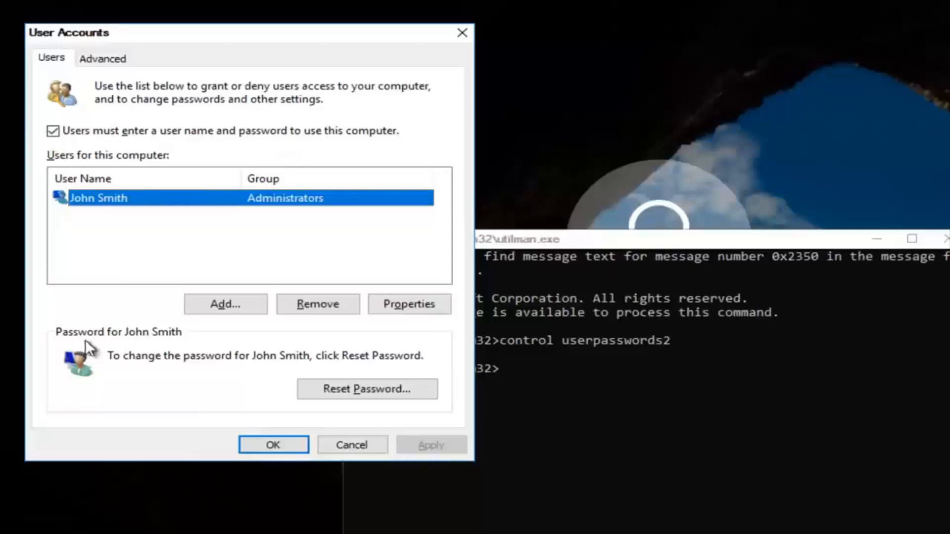
Step: Set and confirm a new administrator password, then close the utilman.exe command prompt
click(367, 389)
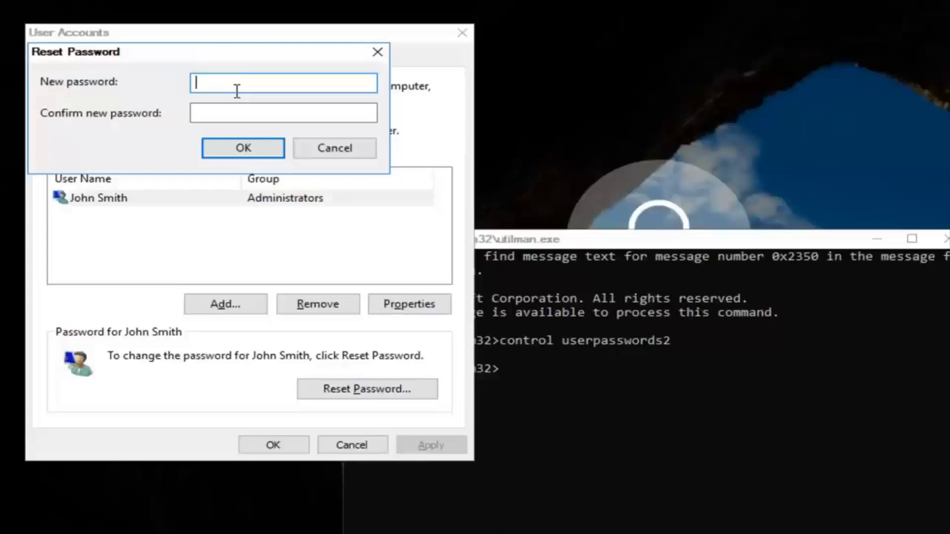
text(••••)
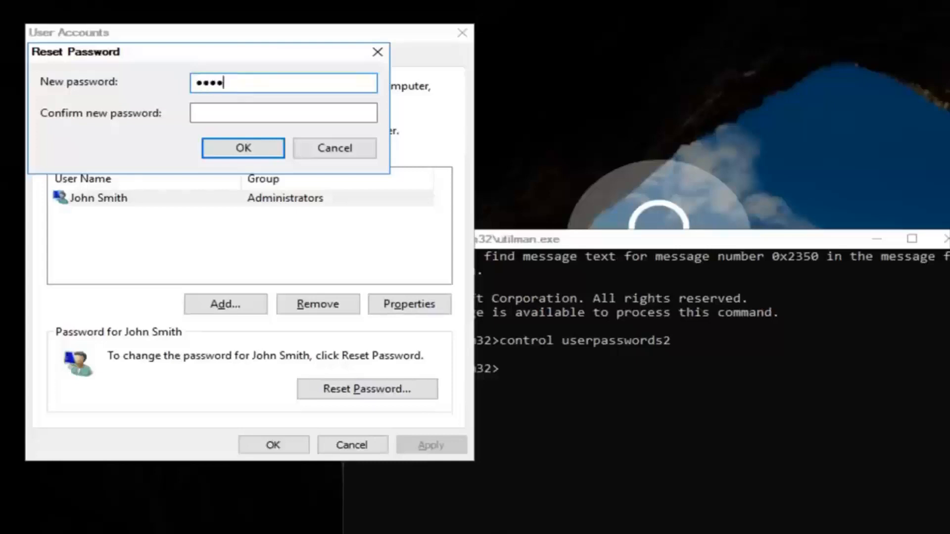
click(283, 112)
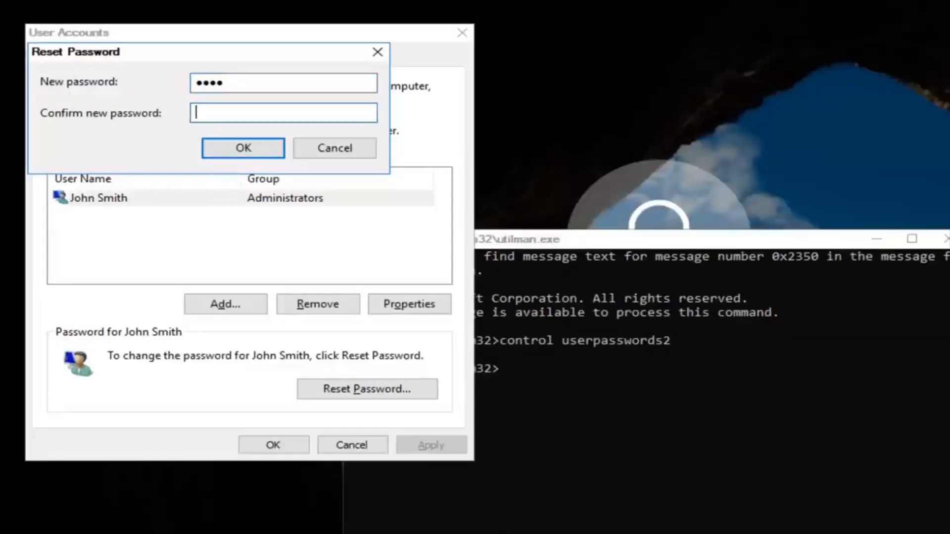
click(243, 147)
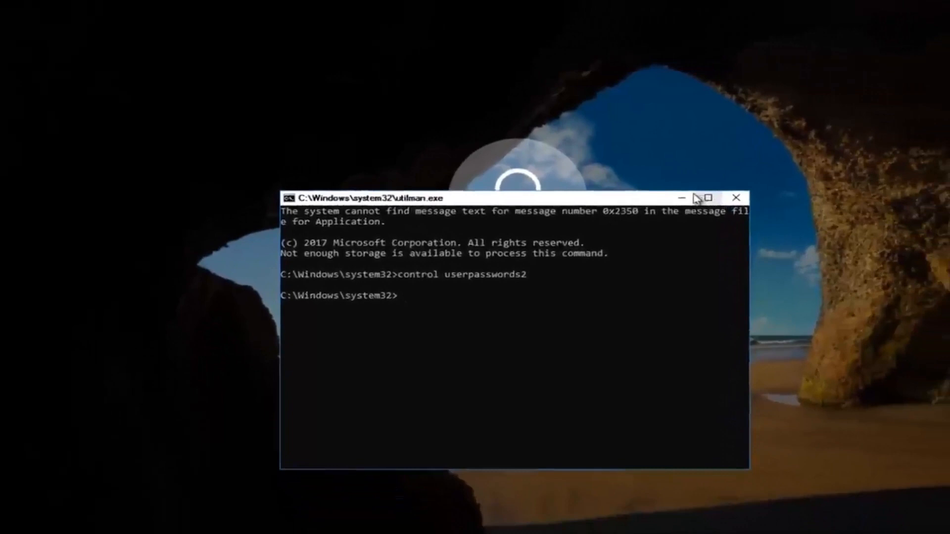
click(736, 197)
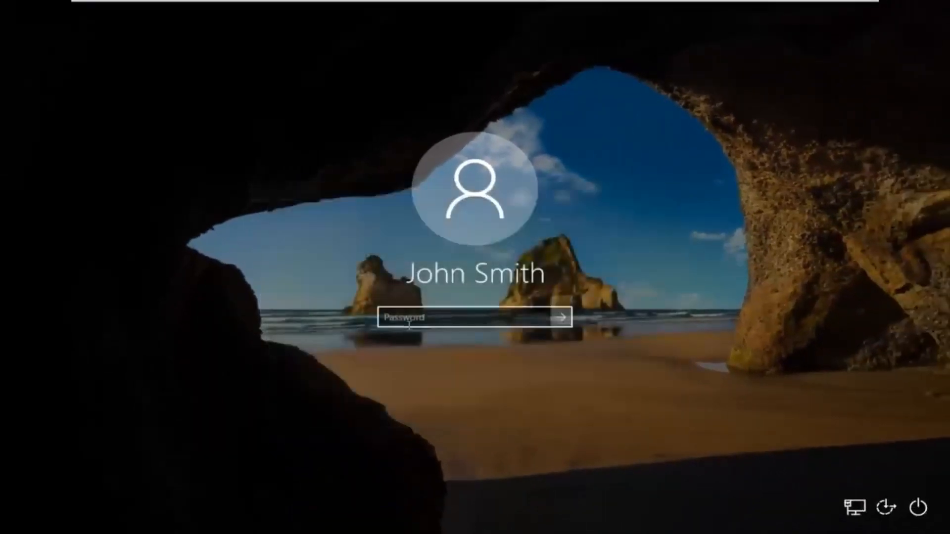